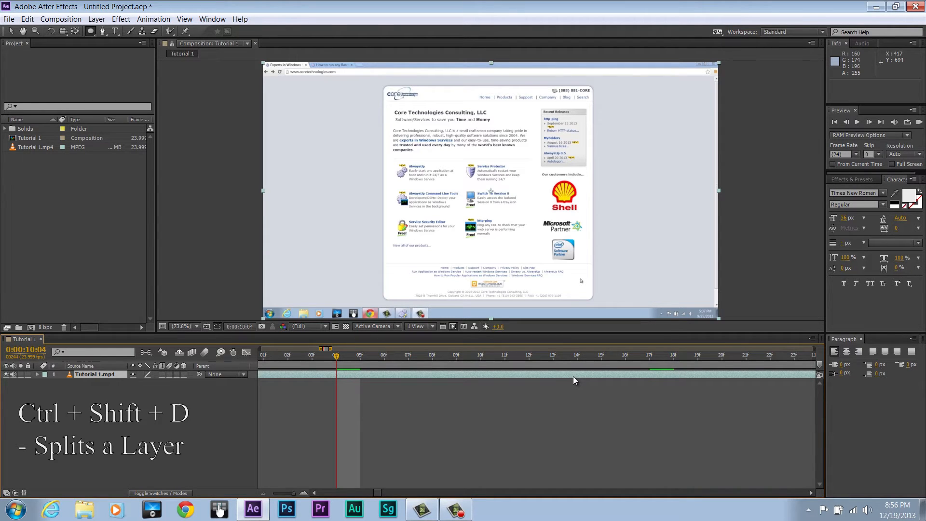
# Split the Tutorial 1.mp4 layer at the current time with Ctrl+Shift+D.
pyautogui.press('ctrl+shift+d')
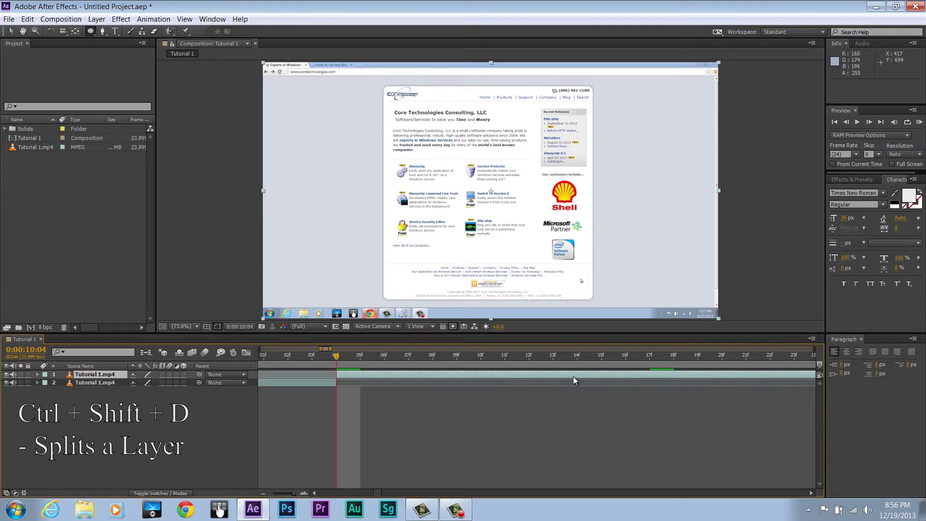
pyautogui.moveTo(375, 367)
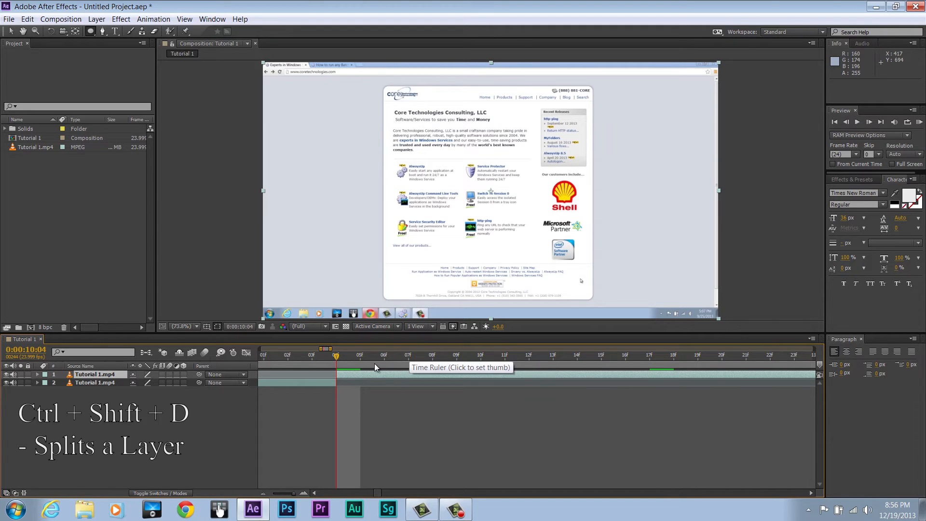
pyautogui.moveTo(348, 365)
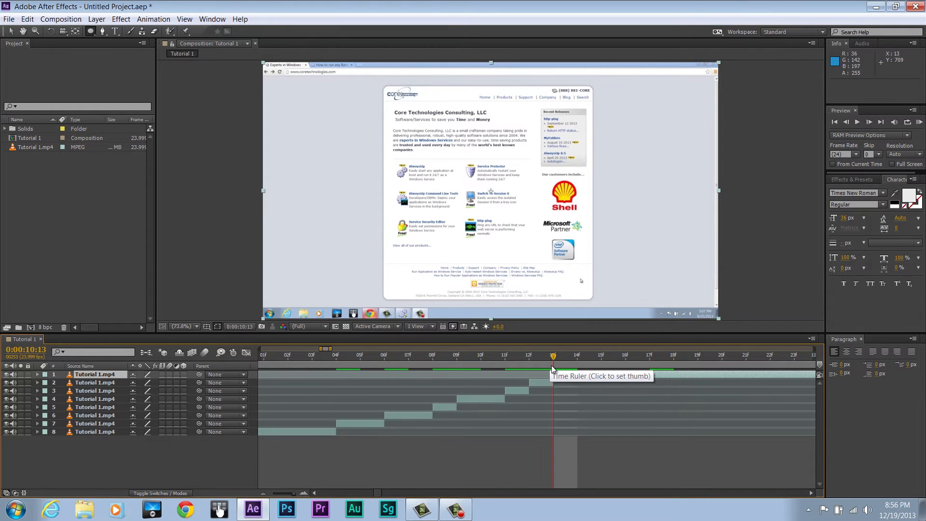
pyautogui.moveTo(545, 386)
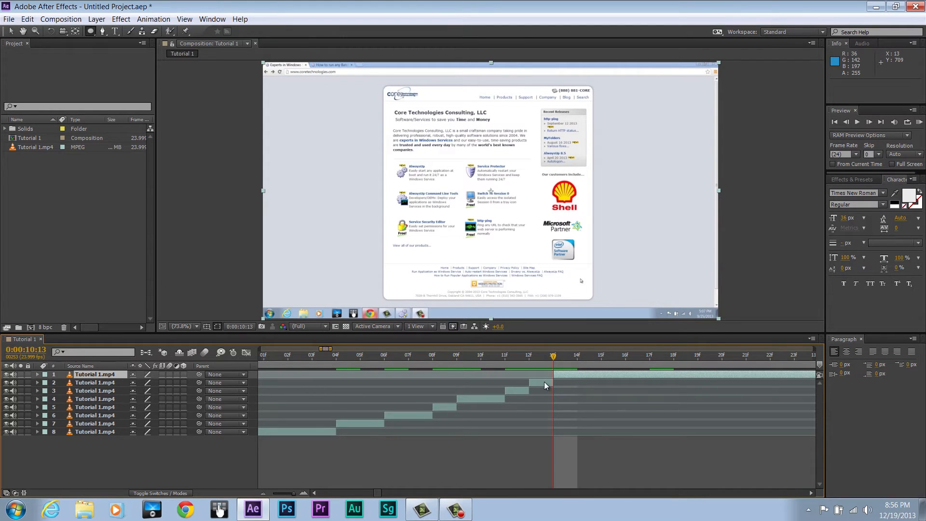
pyautogui.moveTo(502, 431)
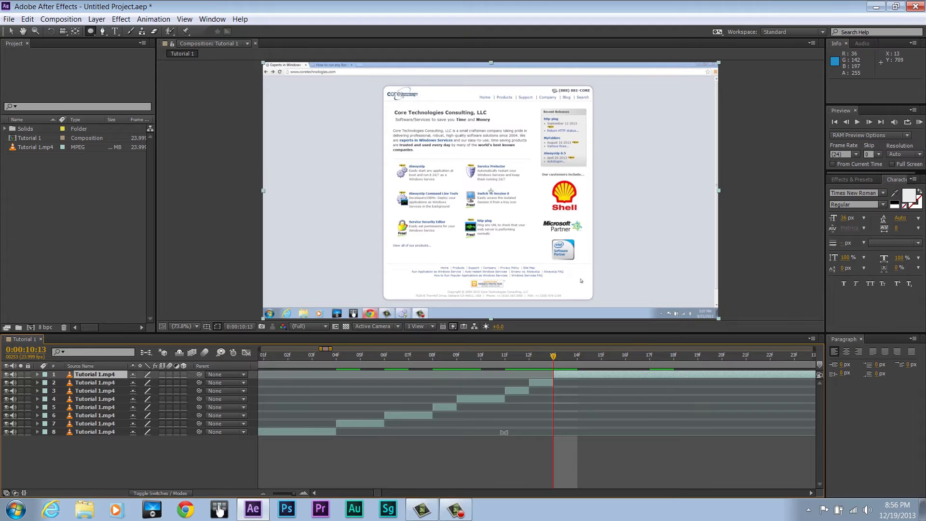
# Undo the recent splits, then redo some, leaving four Tutorial 1.mp4 layers.
pyautogui.press('ctrl+z')
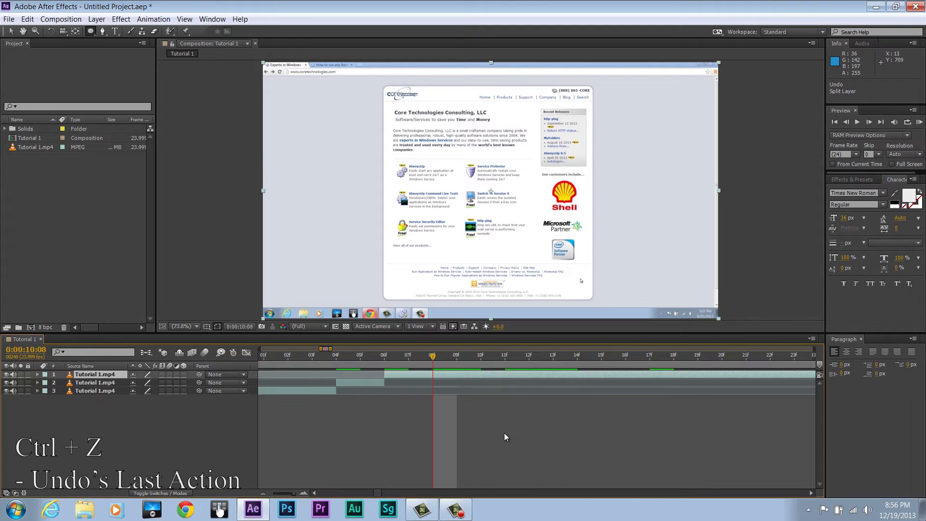
pyautogui.press('ctrl+z')
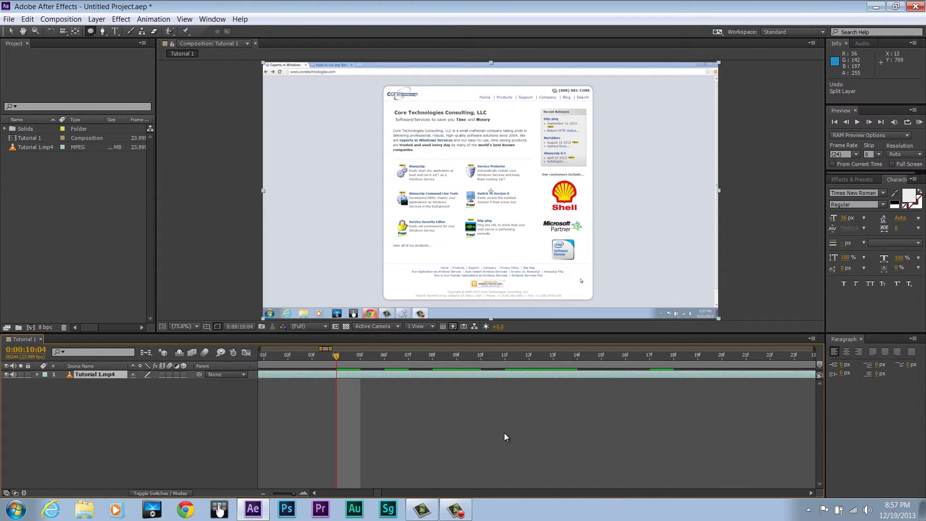
pyautogui.press('ctrl+shift+z')
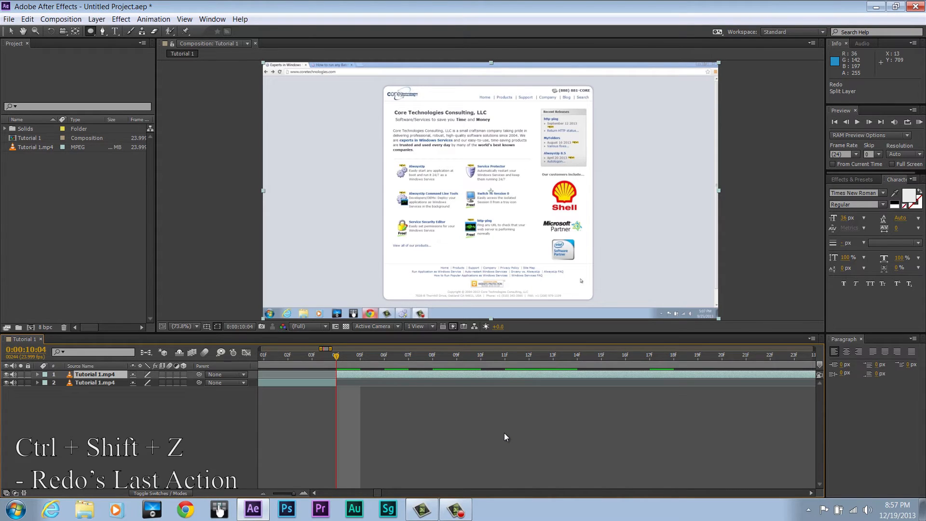
pyautogui.press('ctrl+shift+z')
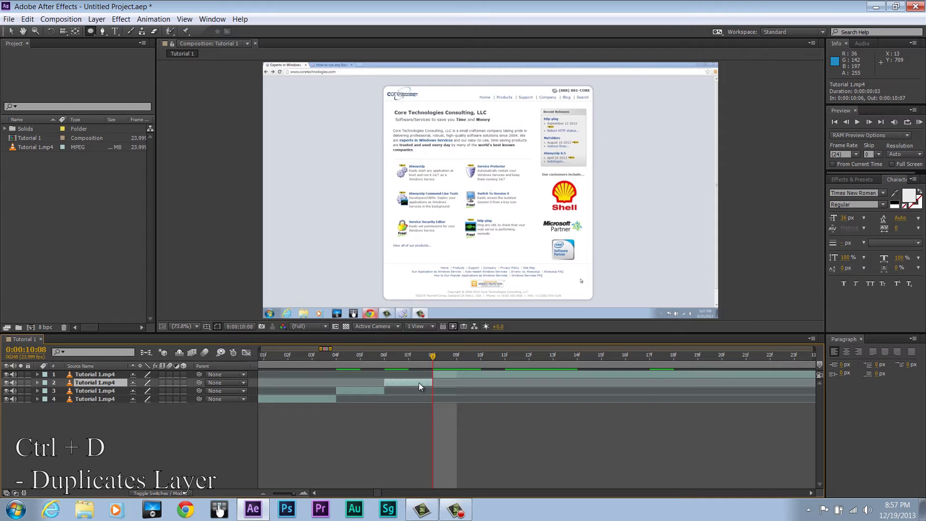
# Duplicate one clip piece with Ctrl+D, giving five Tutorial 1.mp4 layers.
pyautogui.press('ctrl+d')
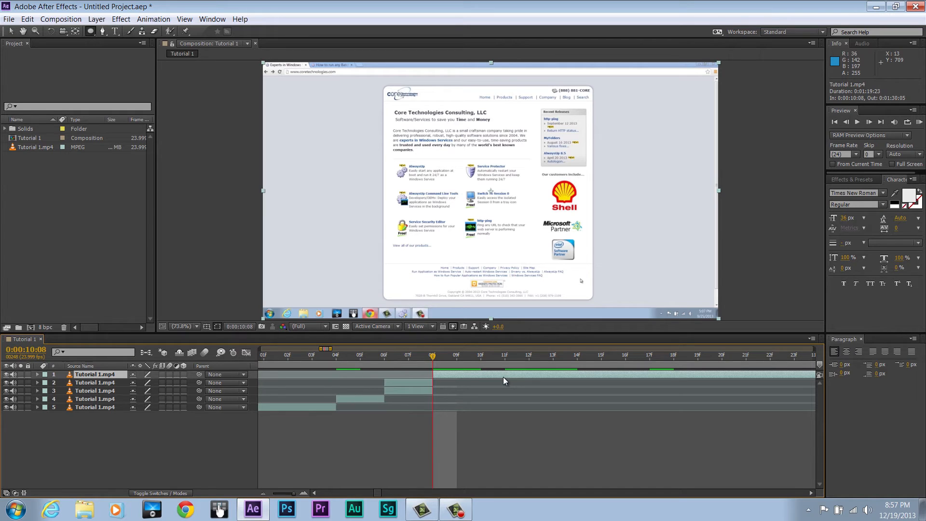
pyautogui.press('t')
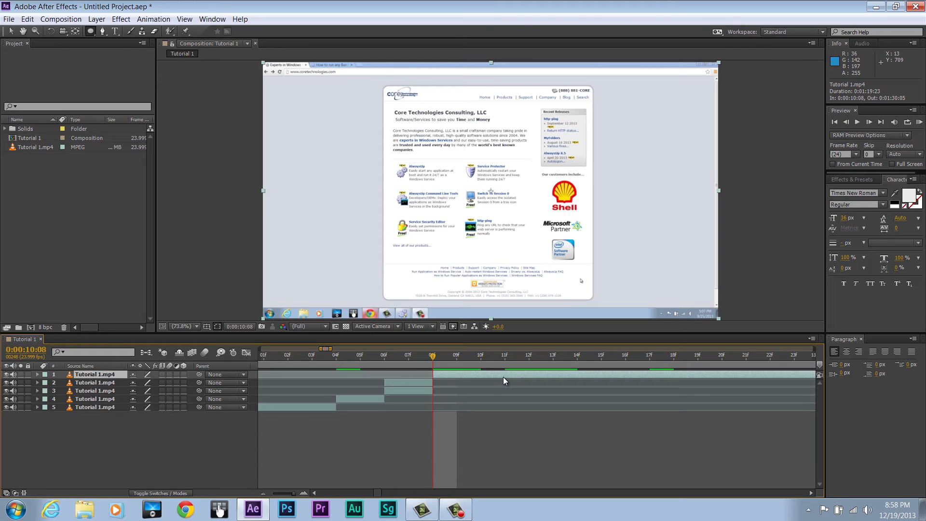
pyautogui.press('ctrl+y')
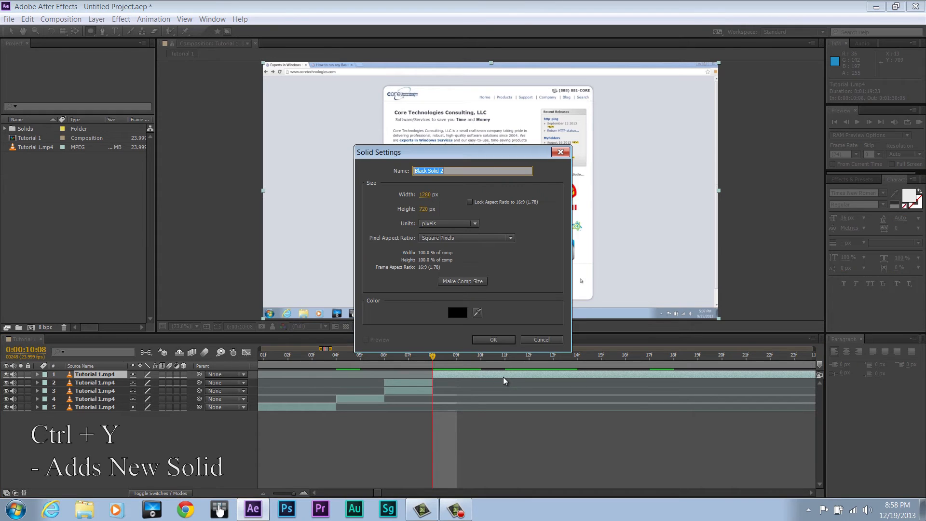
pyautogui.click(493, 339)
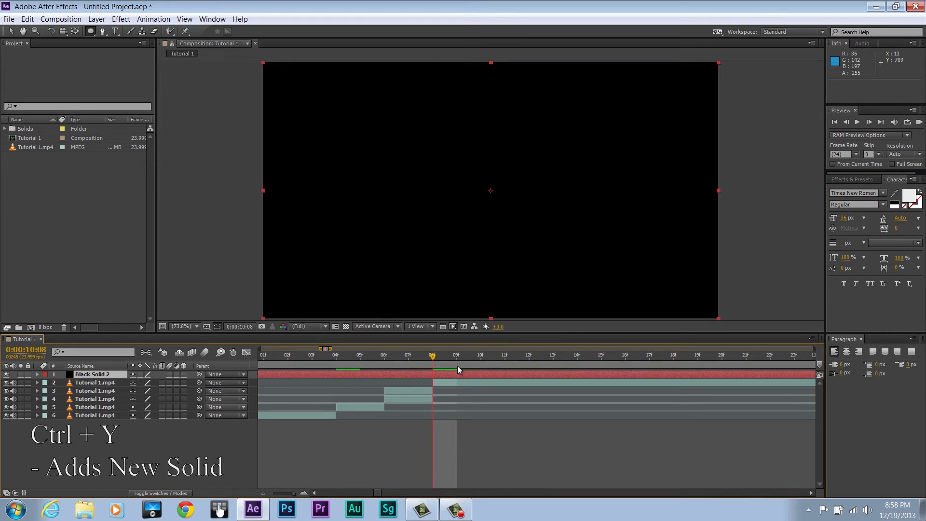
pyautogui.moveTo(457, 371)
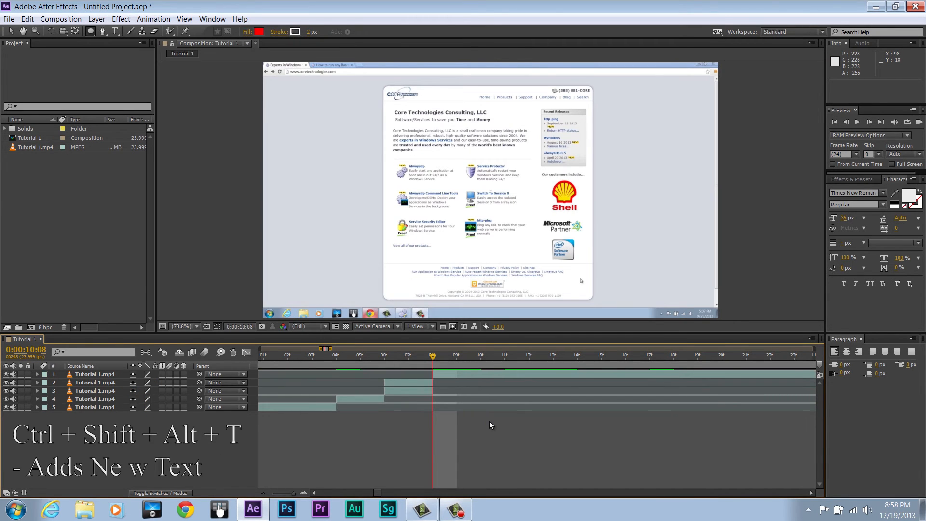
# Add an empty text layer atop the stack, then switch to the Hand tool.
pyautogui.press('ctrl+shift+alt+t')
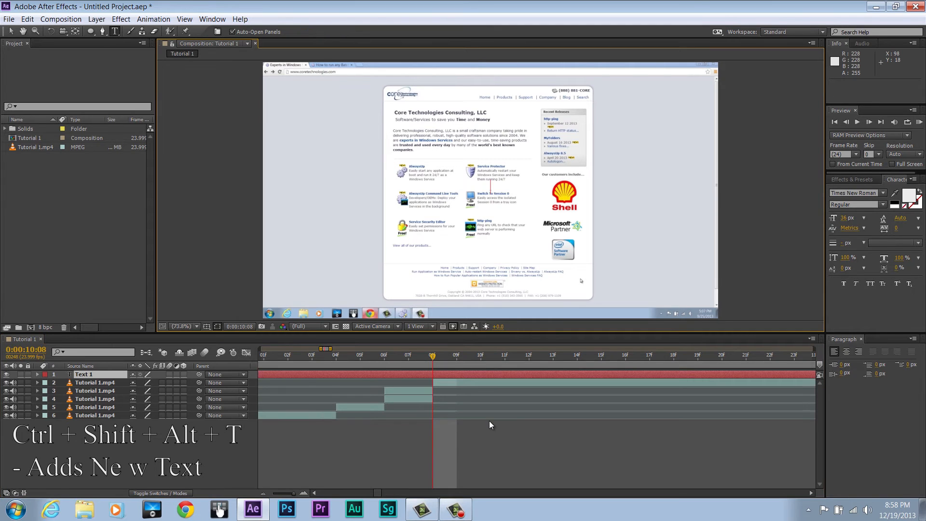
pyautogui.moveTo(477, 362)
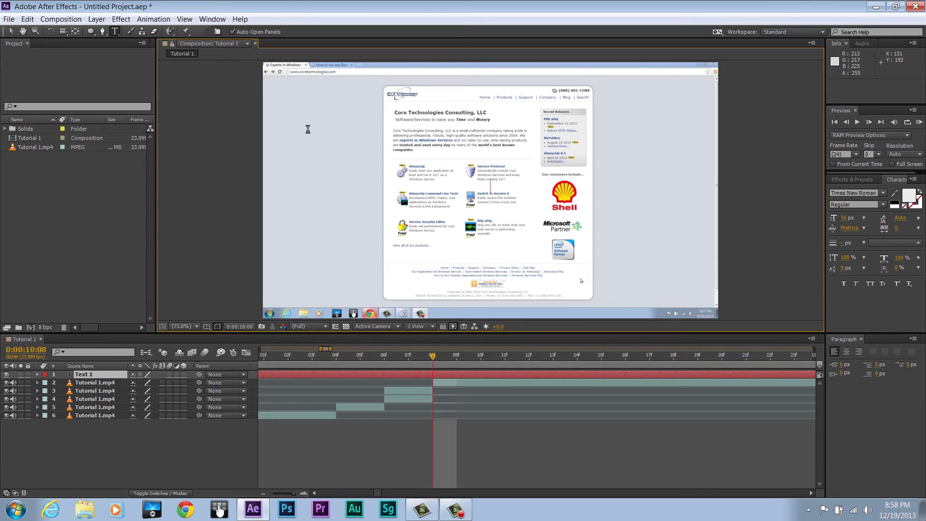
pyautogui.click(97, 19)
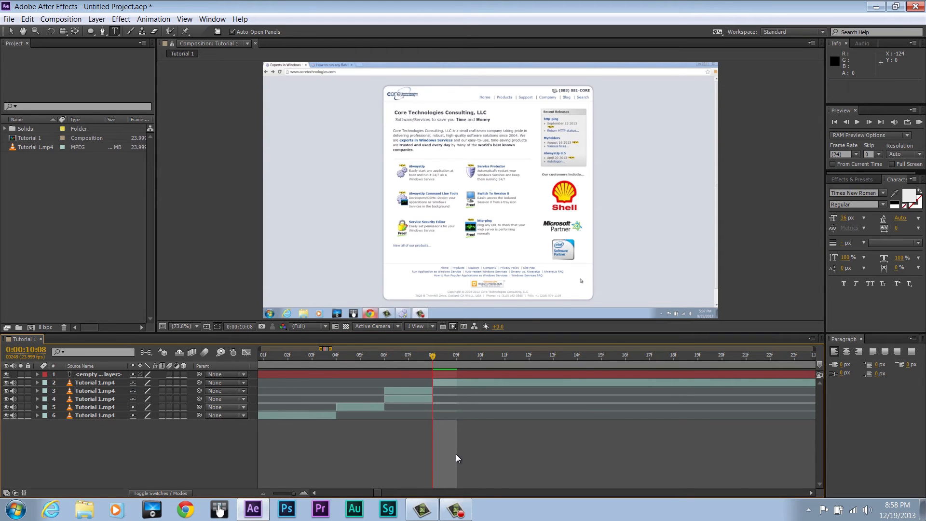
pyautogui.press('h')
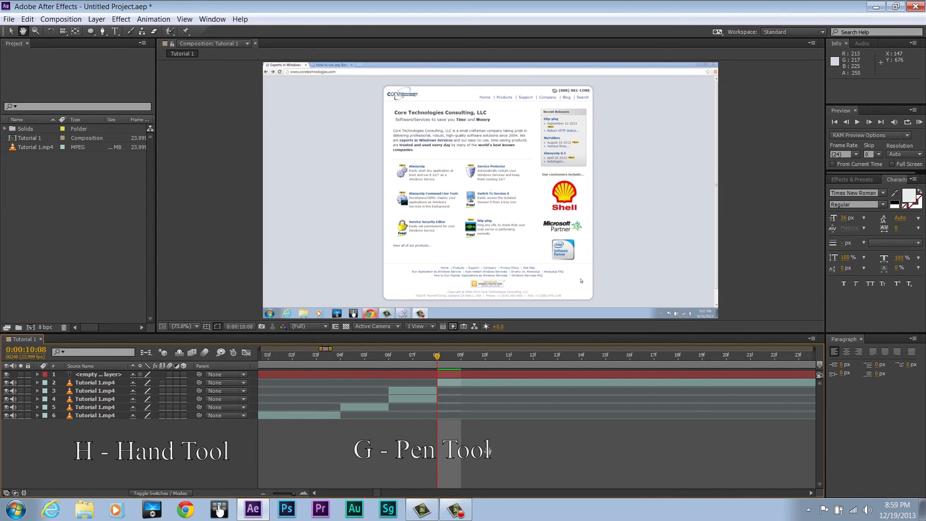
pyautogui.press('g')
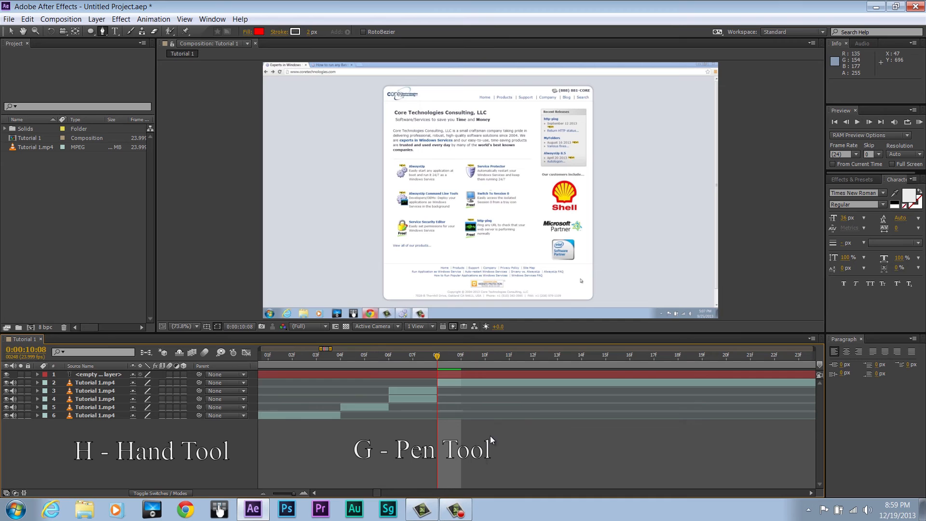
pyautogui.press('v')
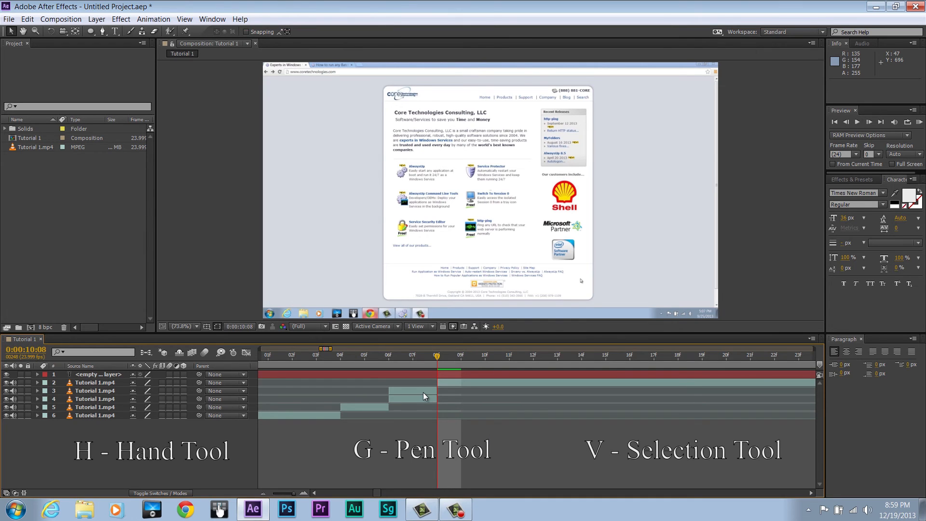
pyautogui.moveTo(435, 406)
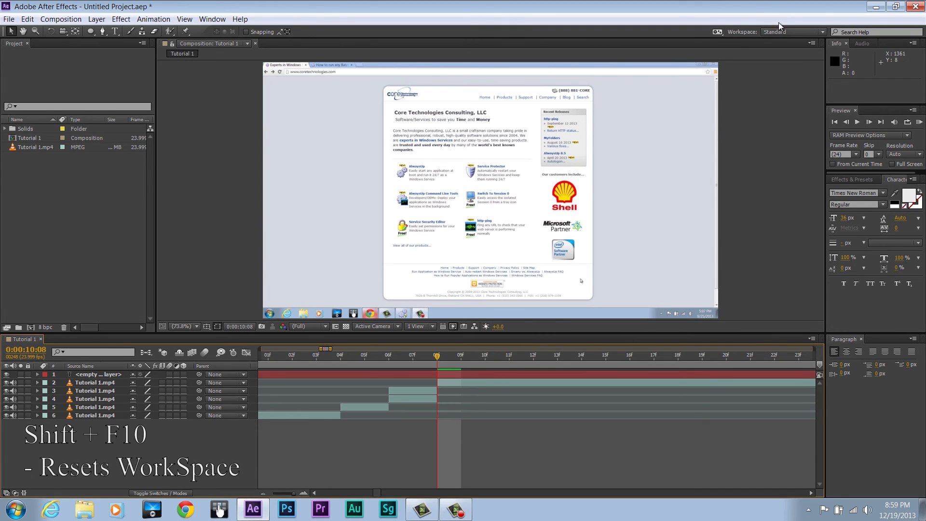
pyautogui.moveTo(771, 107)
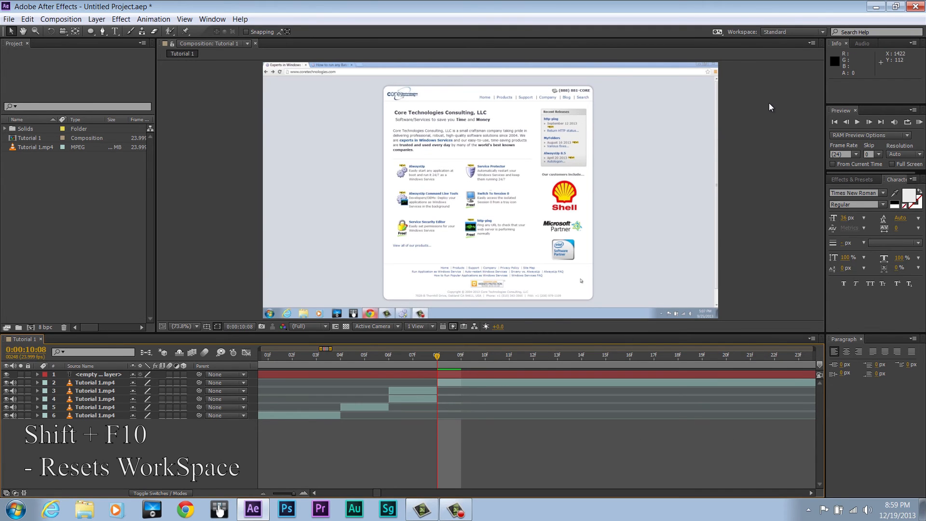
pyautogui.moveTo(776, 122)
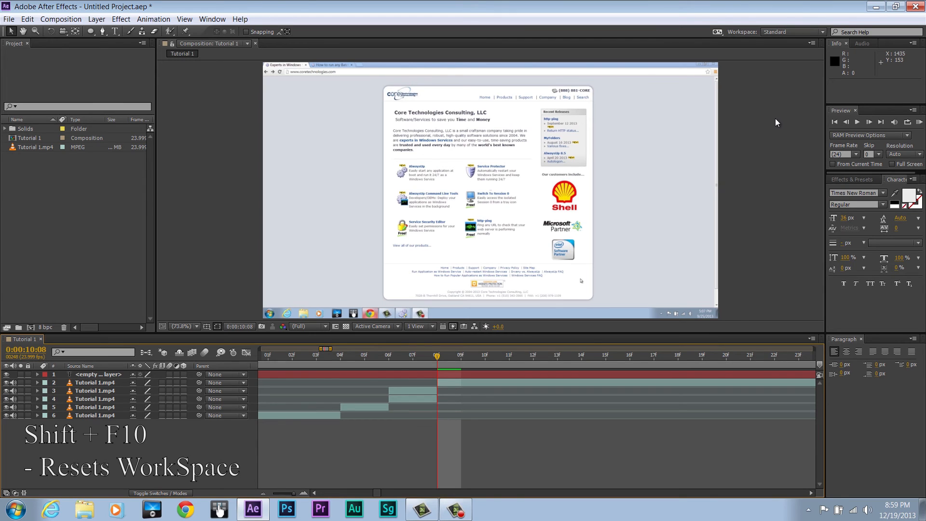
pyautogui.moveTo(152, 237)
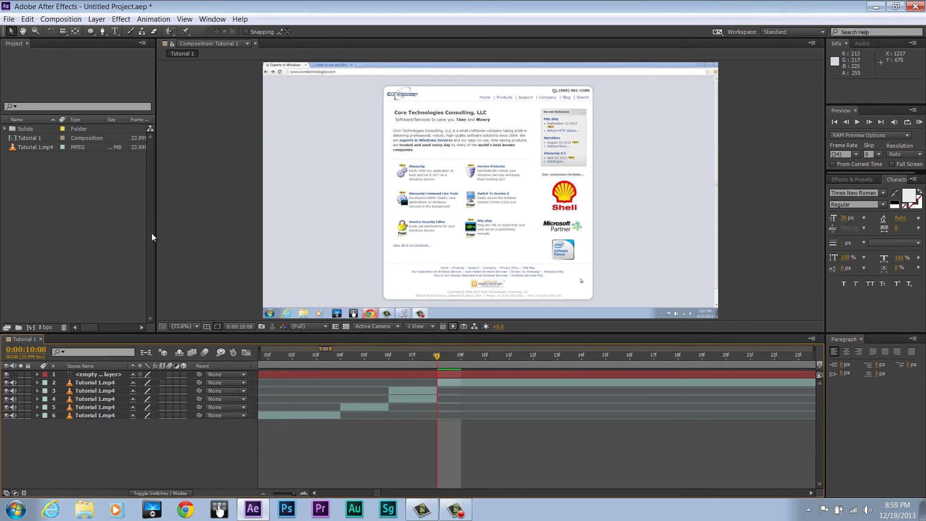
pyautogui.moveTo(868, 179)
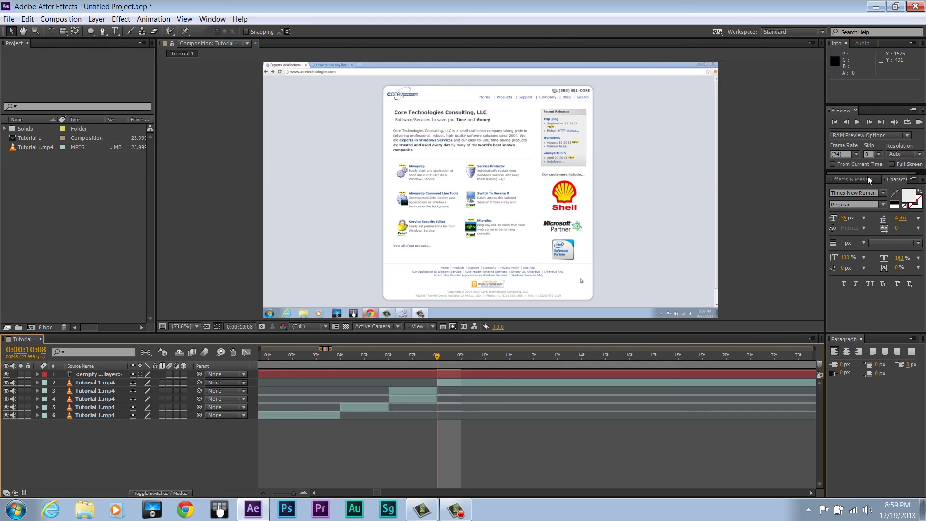
pyautogui.moveTo(745, 168)
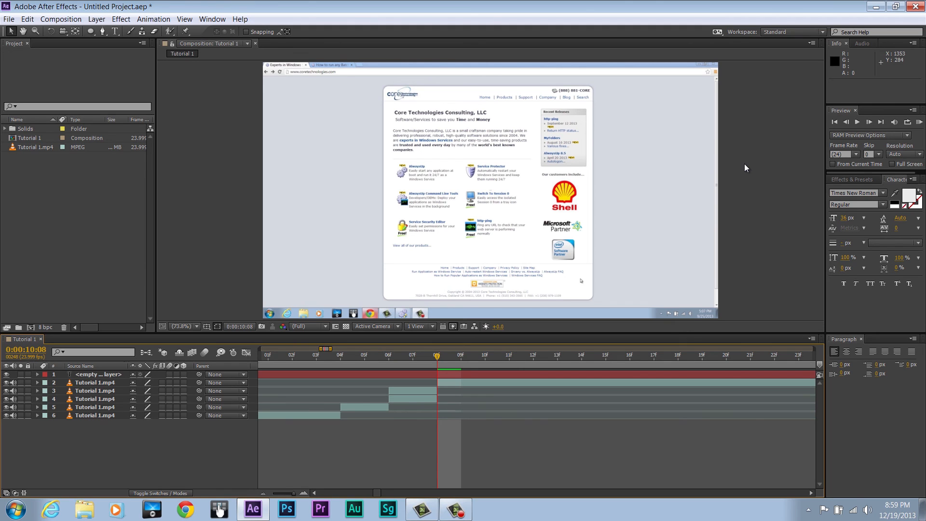
pyautogui.moveTo(742, 168)
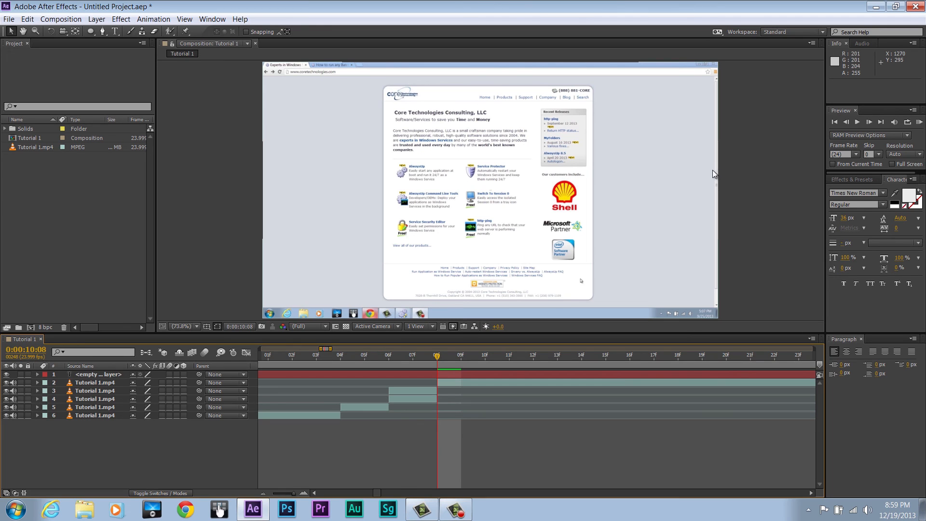
pyautogui.moveTo(726, 177)
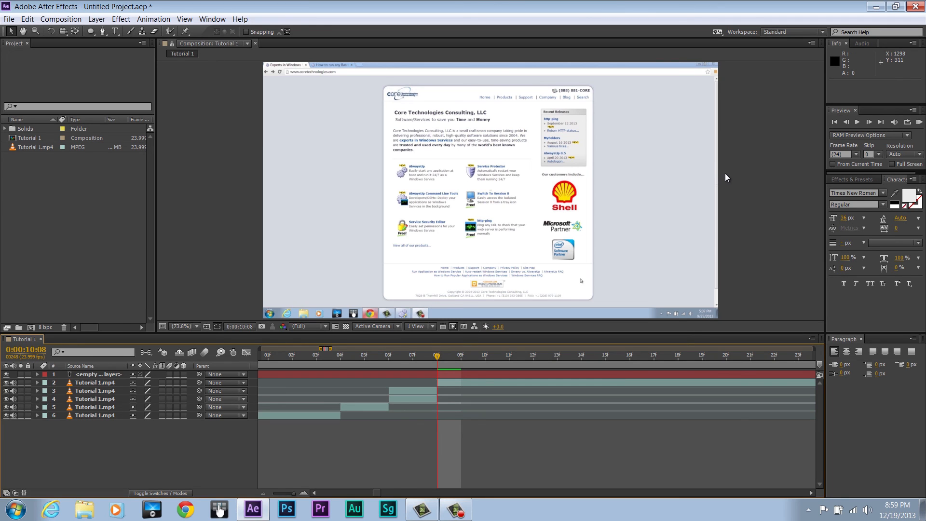